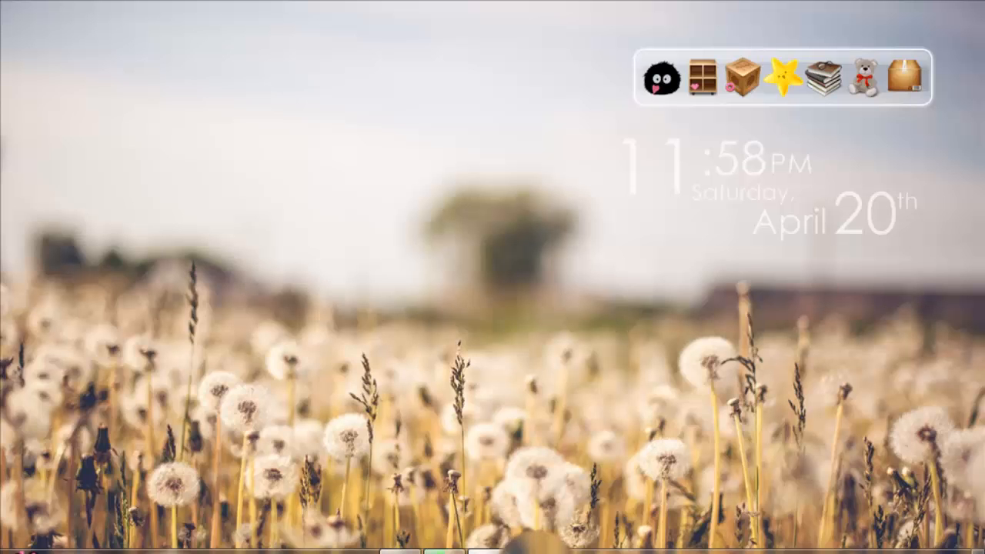
{"action": "mouse_move", "coordinate": [638, 501]}
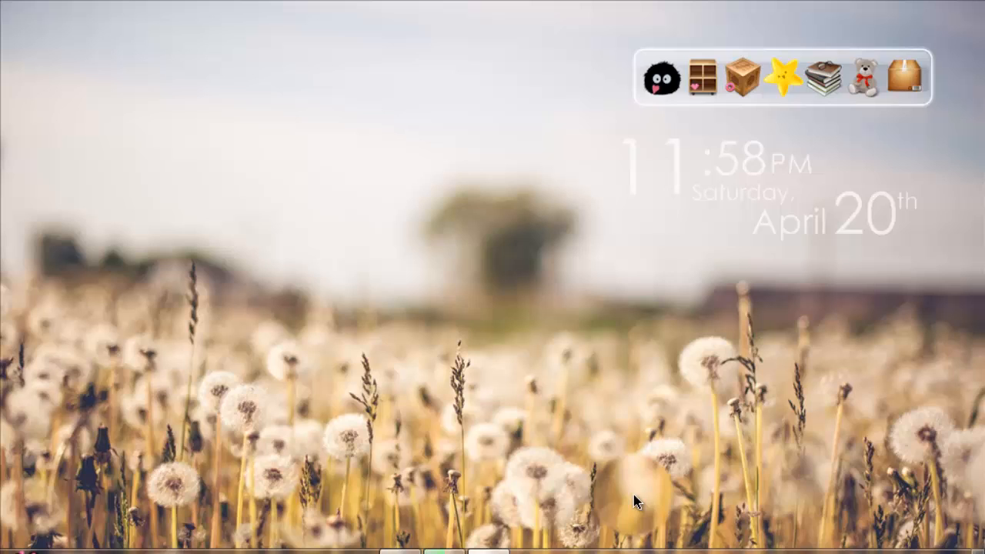
{"action": "mouse_move", "coordinate": [344, 85]}
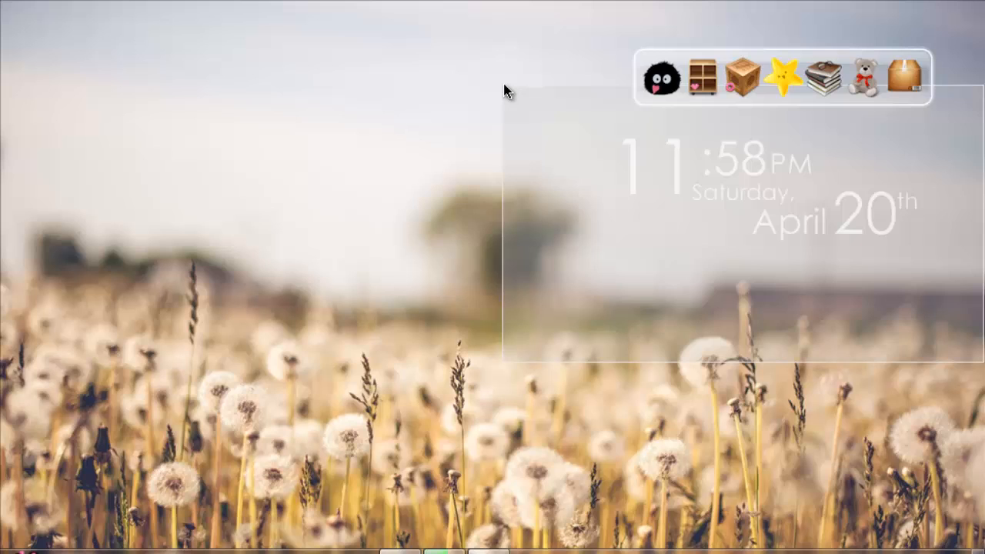
Show the four pink-icon libraries in Explorer, then deselect them
{"action": "left_click", "coordinate": [19, 551]}
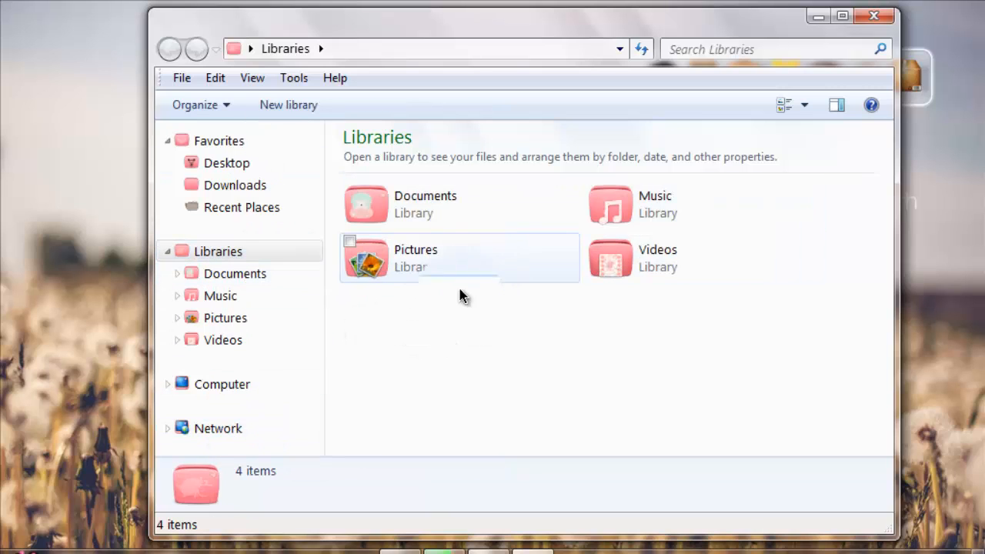
{"action": "mouse_move", "coordinate": [296, 199]}
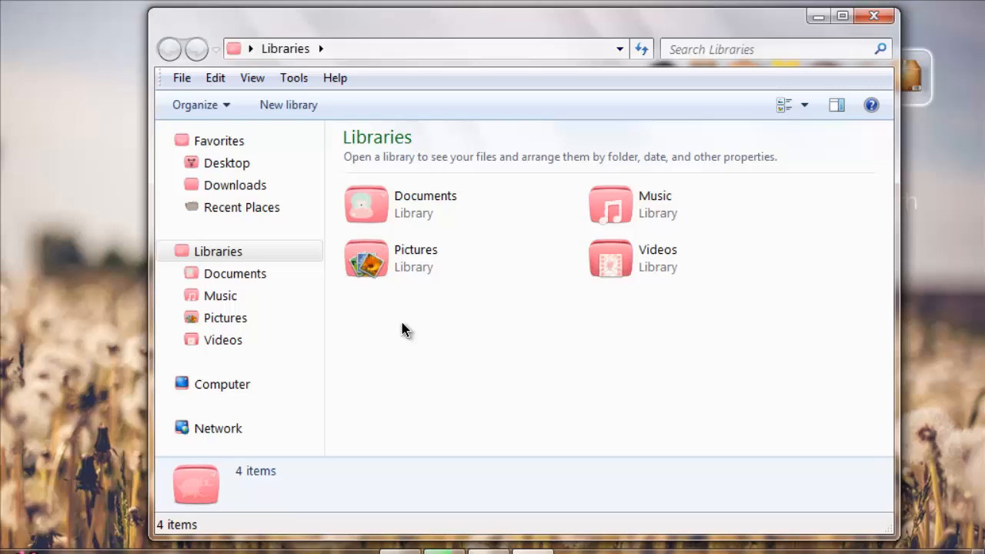
{"action": "mouse_move", "coordinate": [399, 409]}
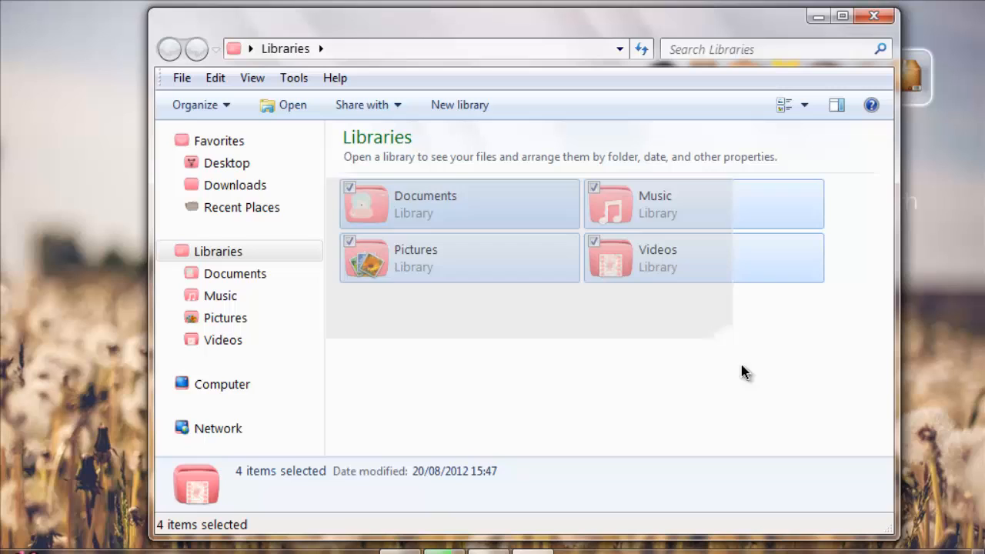
{"action": "left_click", "coordinate": [543, 331]}
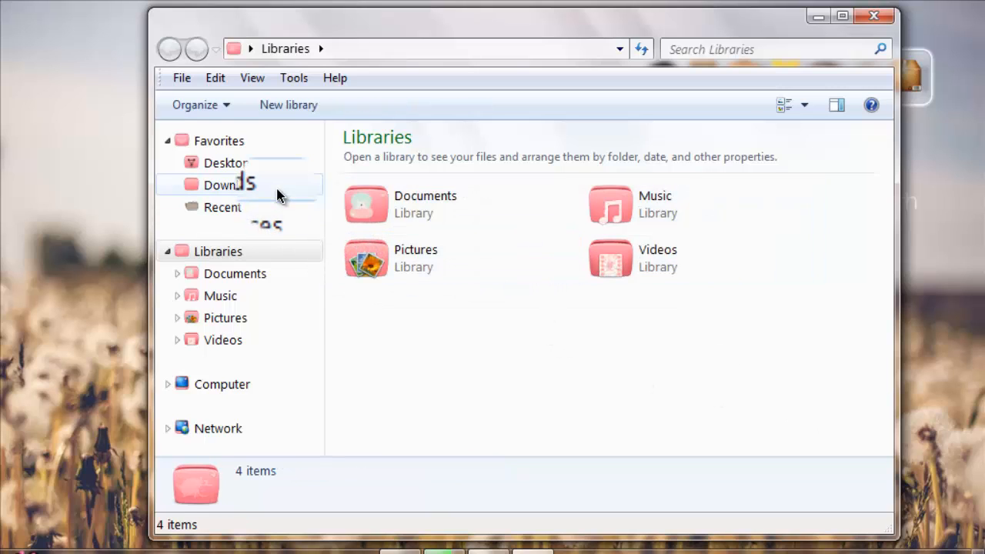
{"action": "mouse_move", "coordinate": [500, 255]}
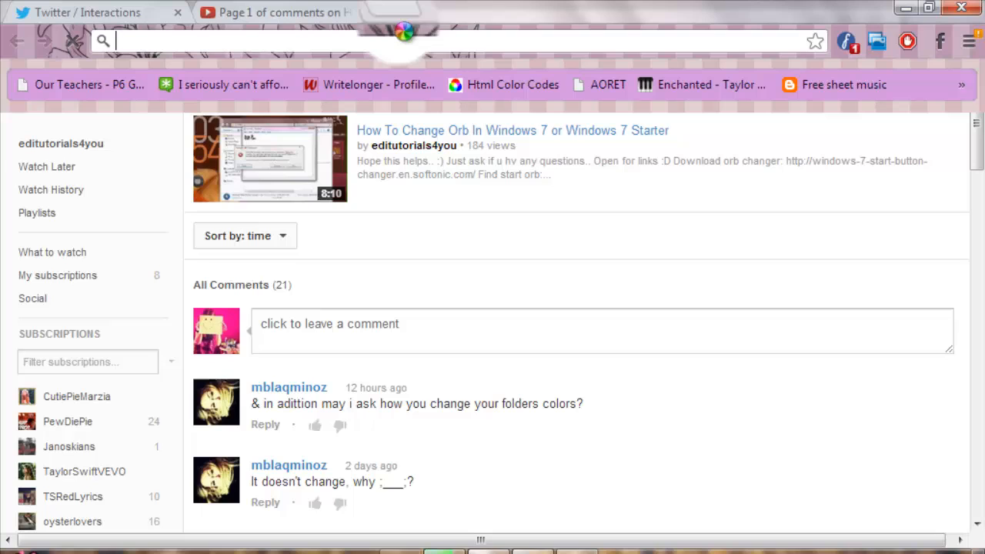
Go to deviantart.com and scroll the iconpackager results down to the pink theme
{"action": "type", "text": "deviantart.com/?q=iconpackager"}
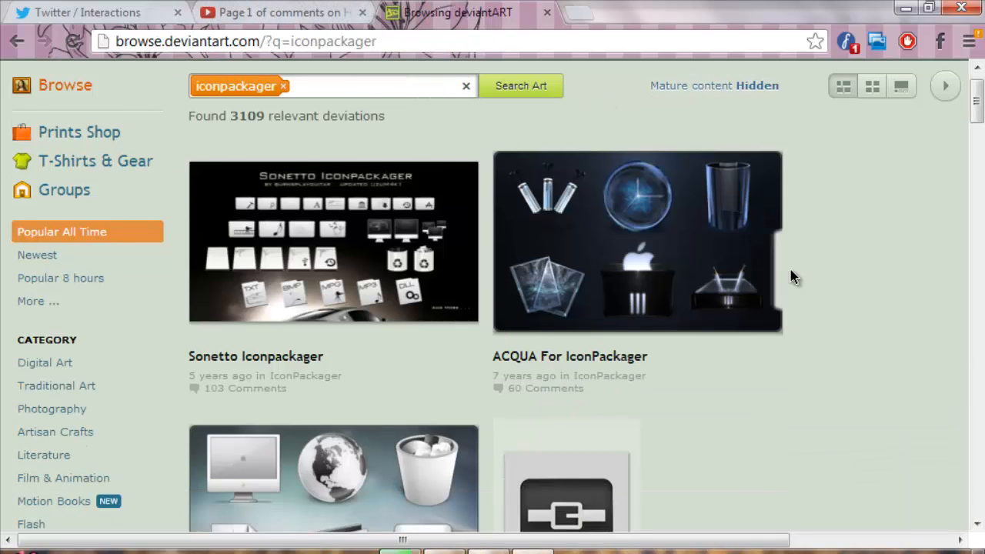
{"action": "scroll", "scroll_direction": "down", "scroll_amount": 3}
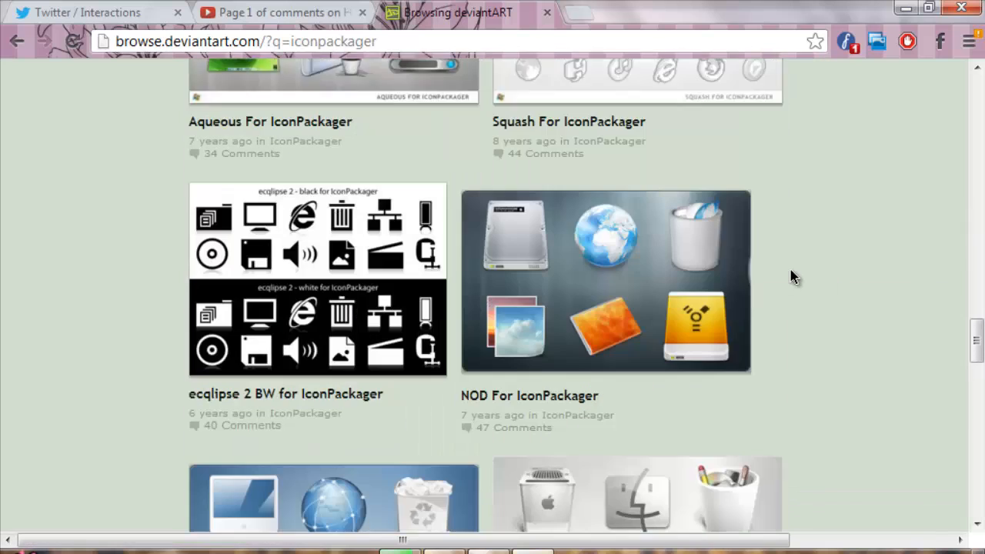
{"action": "scroll", "scroll_direction": "down", "scroll_amount": 3}
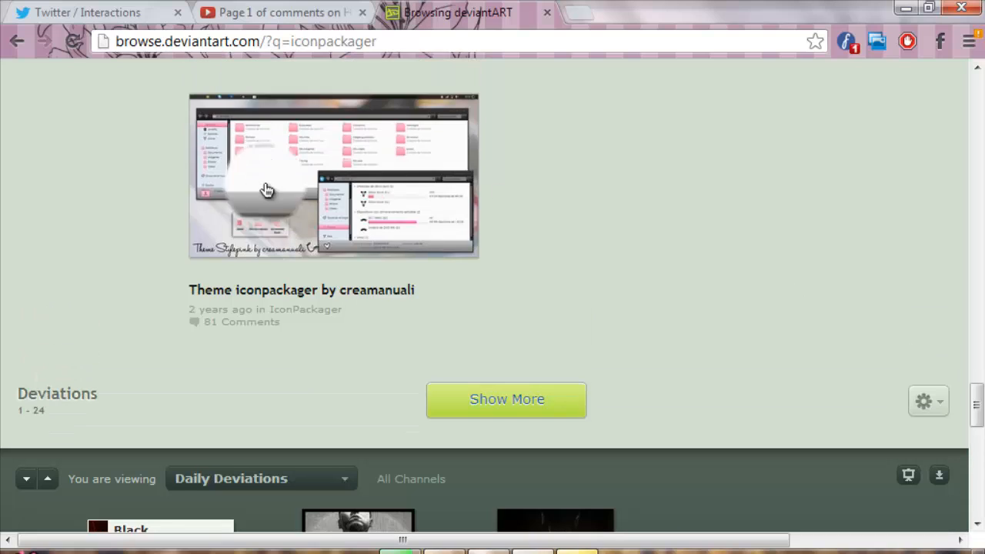
{"action": "mouse_move", "coordinate": [604, 227]}
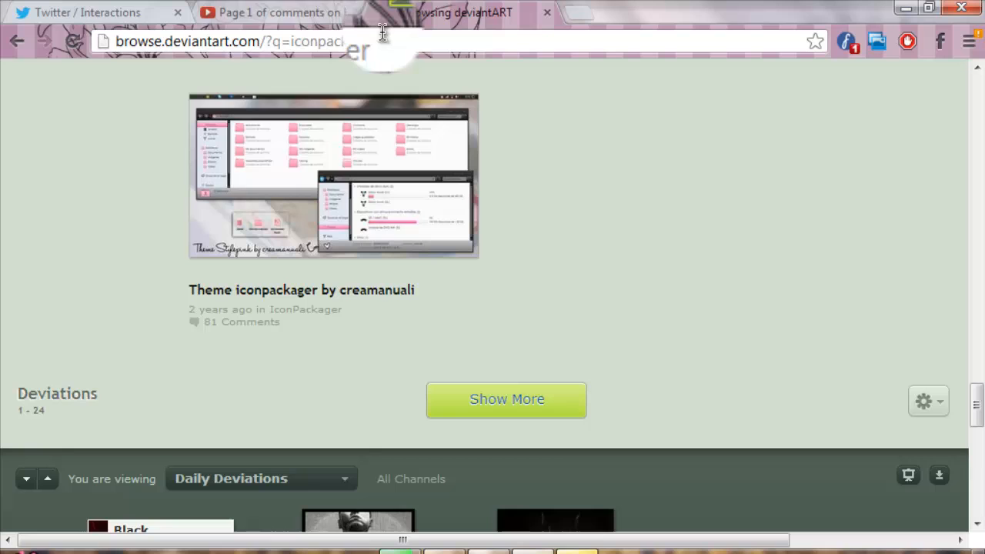
Visit tutospixi's deviantART page via the address bar and scroll through it
{"action": "type", "text": "twitter.com"}
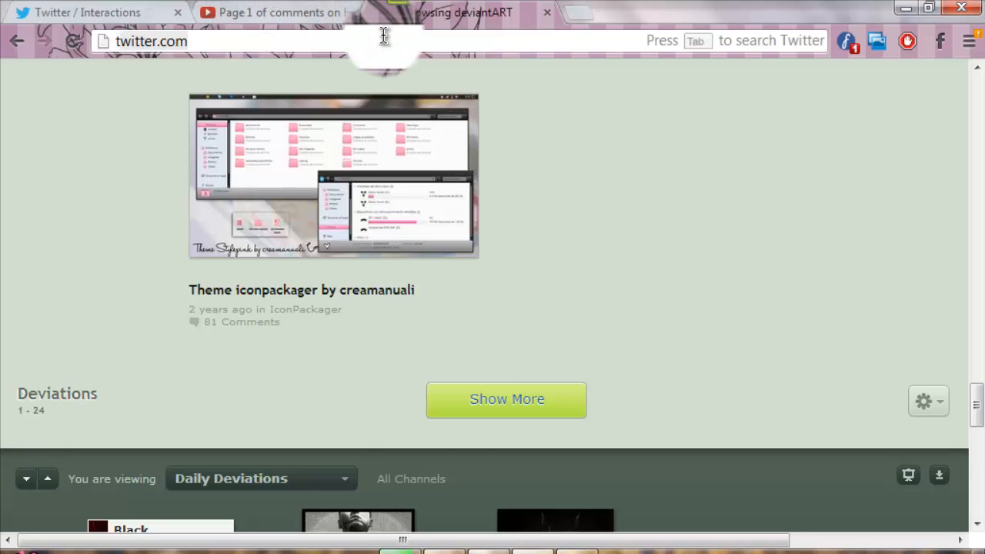
{"action": "type", "text": "tutospixi"}
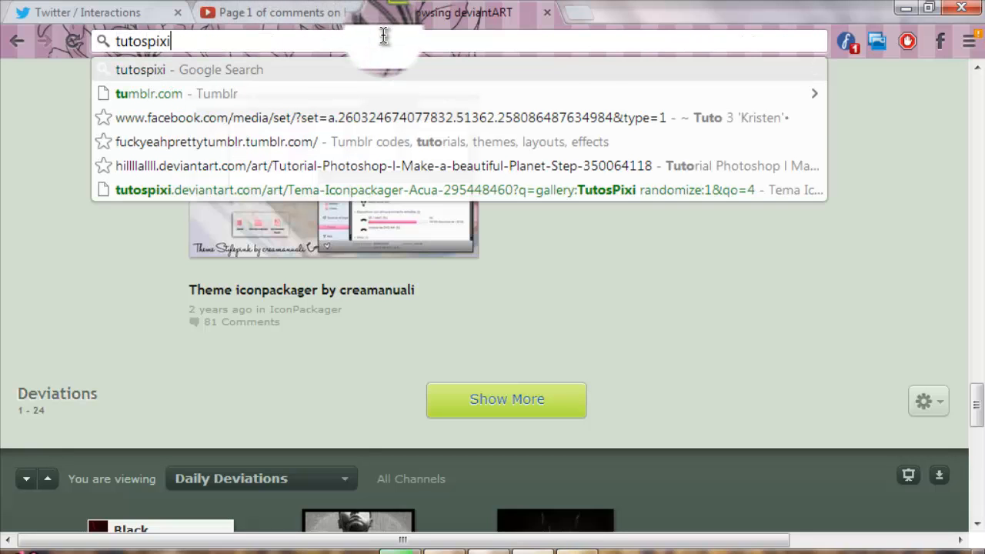
{"action": "type", "text": "."}
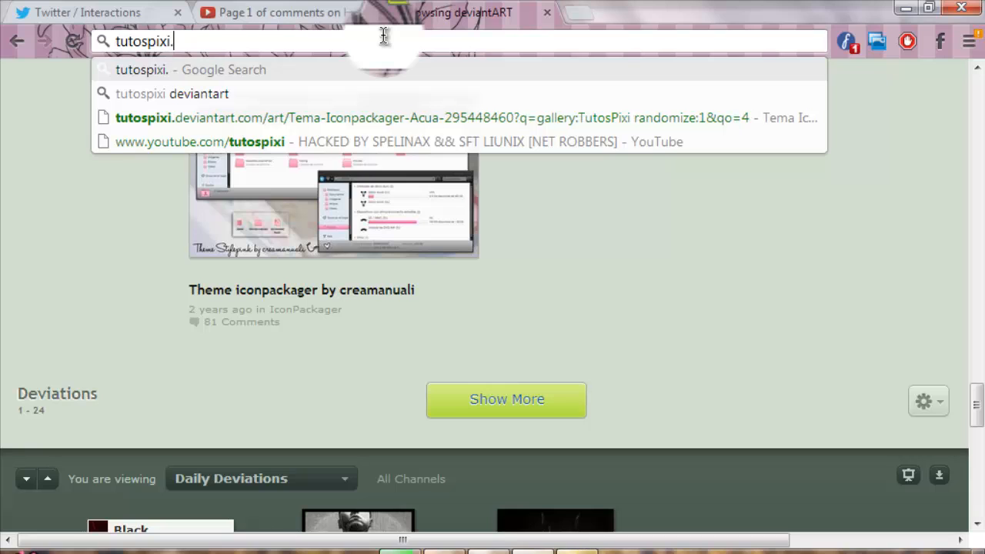
{"action": "type", "text": "devianart.com"}
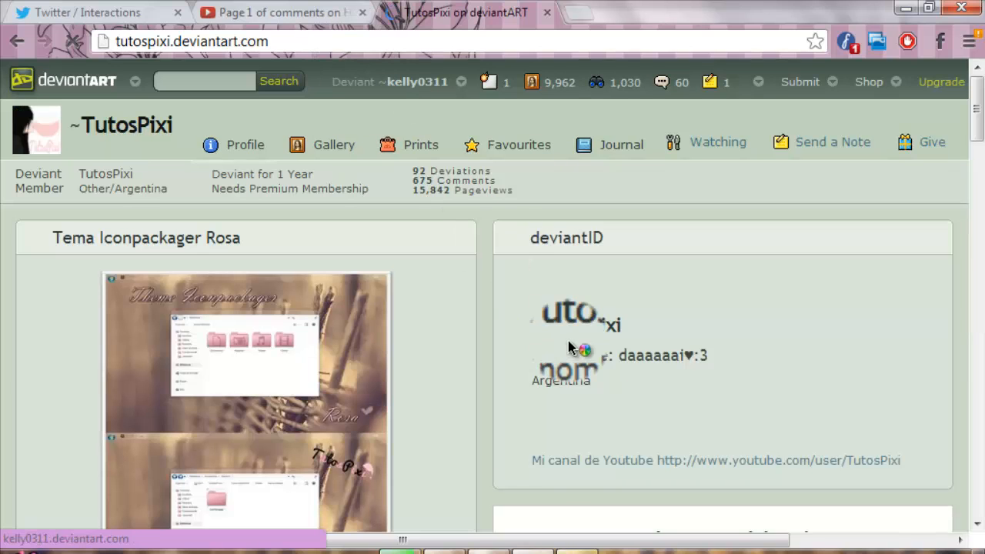
{"action": "scroll", "scroll_direction": "down", "scroll_amount": 3}
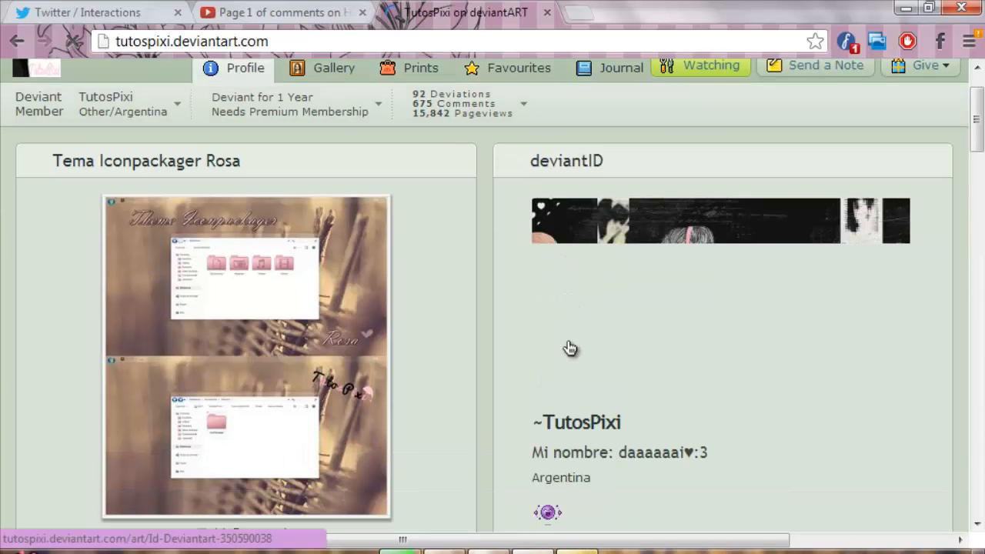
{"action": "scroll", "scroll_direction": "down", "scroll_amount": 3}
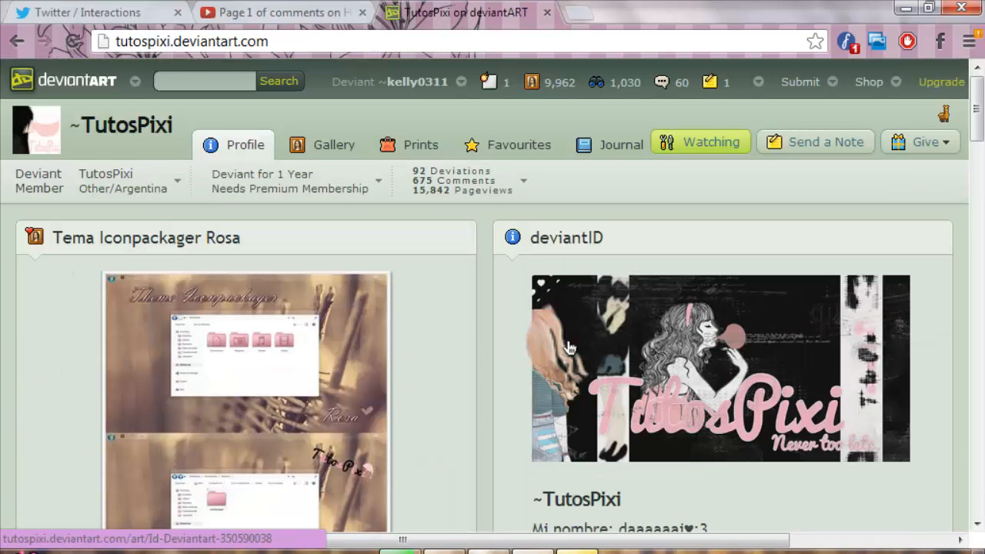
{"action": "scroll", "scroll_direction": "down", "scroll_amount": 3}
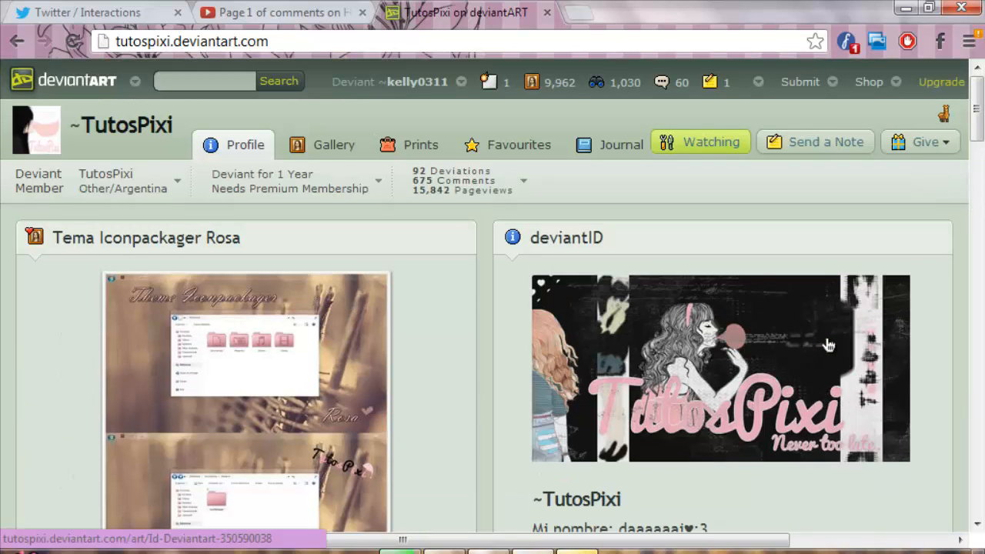
Open TutosPixi's Gallery showing the Iconpackager folder and 'Tema Iconpackager Rosa'
{"action": "left_click", "coordinate": [334, 145]}
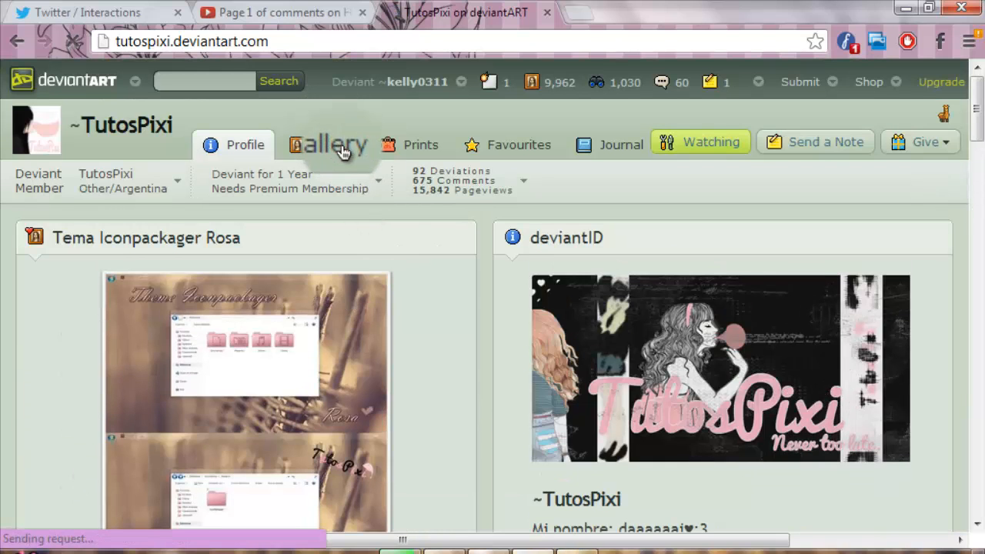
{"action": "left_click", "coordinate": [334, 145]}
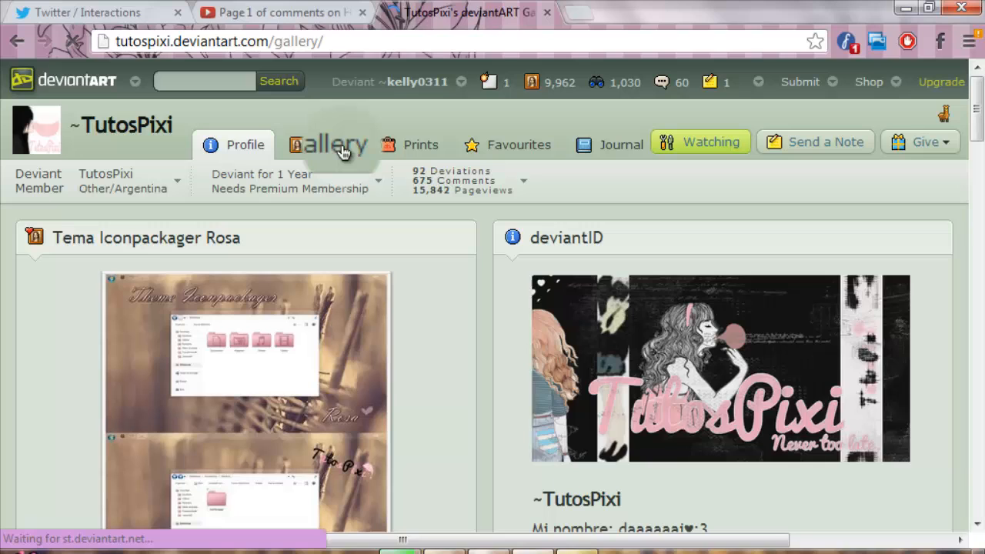
{"action": "left_click", "coordinate": [334, 144]}
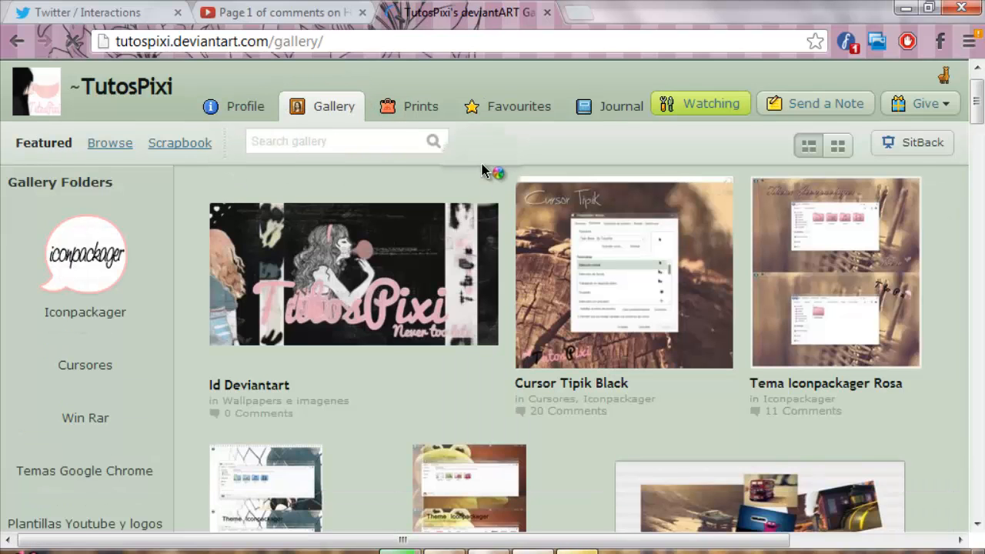
{"action": "scroll", "scroll_direction": "down", "scroll_amount": 3}
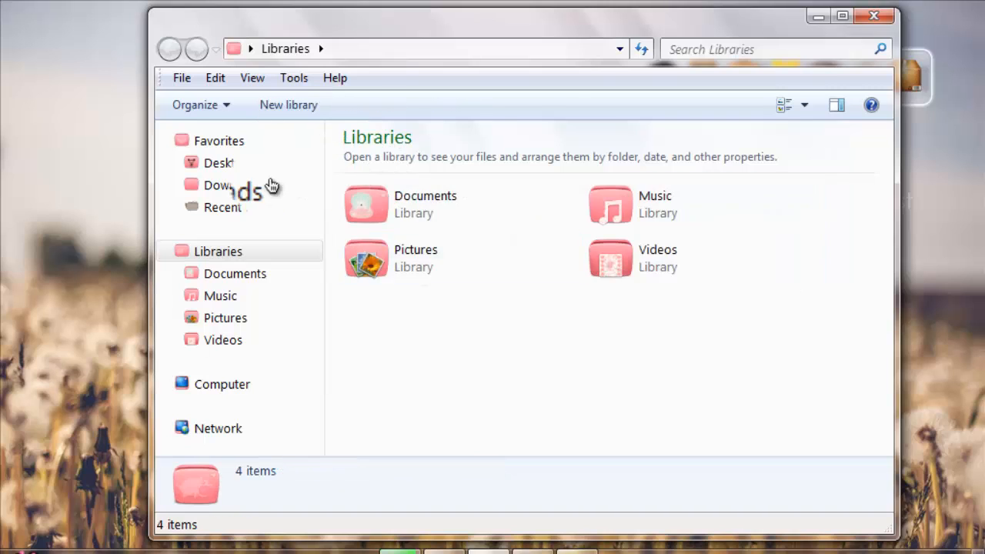
Run IconPackager.exe from Downloads > Apps > IconPackager 5.1
{"action": "left_click", "coordinate": [235, 184]}
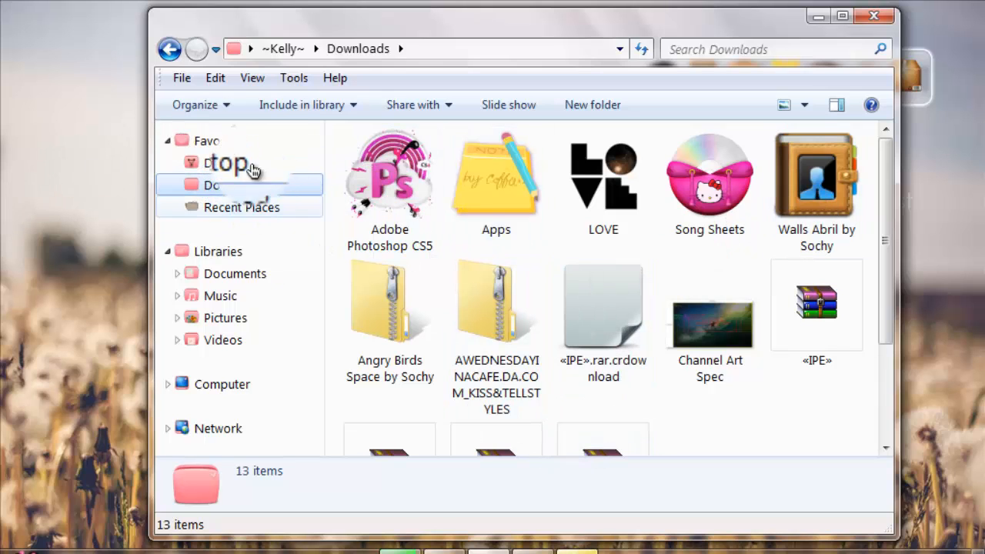
{"action": "left_click", "coordinate": [227, 162]}
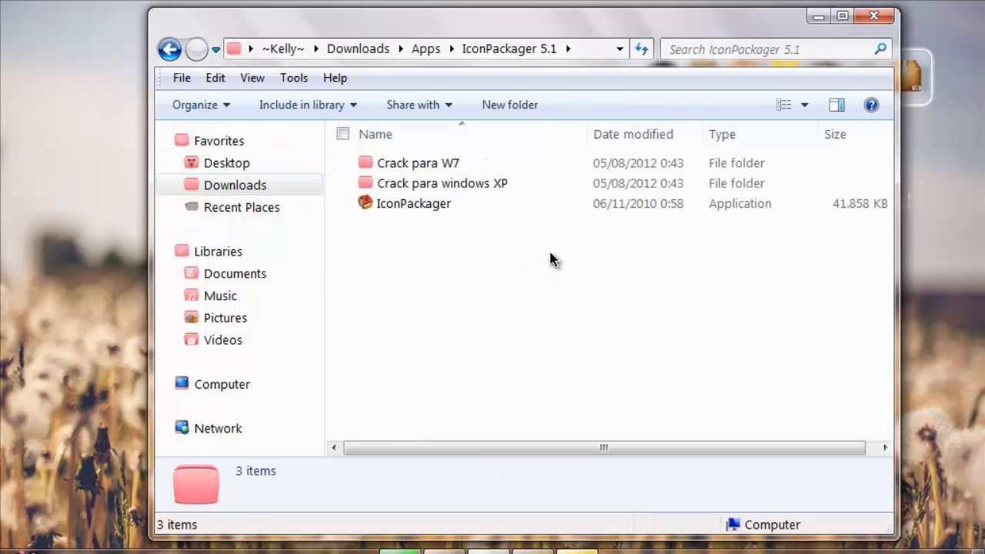
{"action": "left_click", "coordinate": [413, 204]}
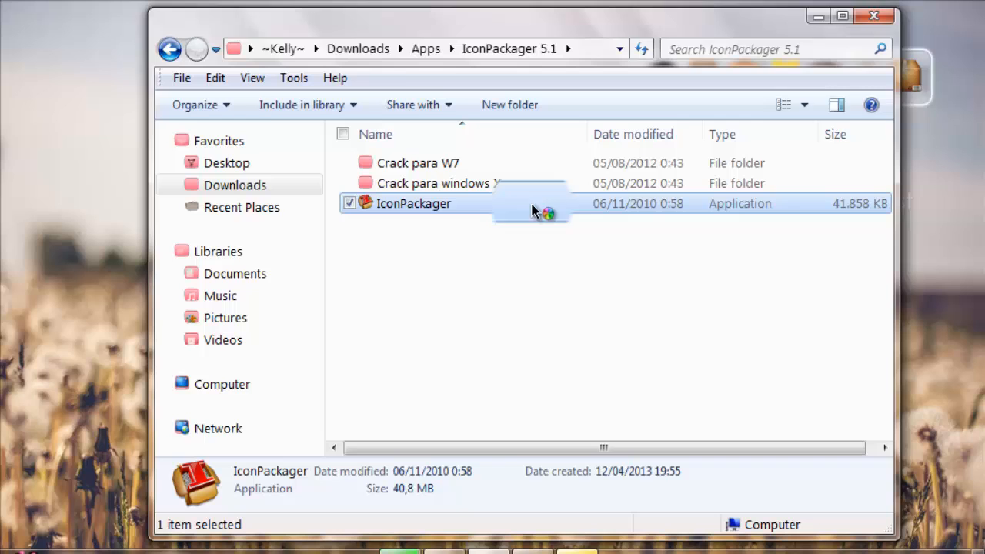
{"action": "double_click", "coordinate": [413, 203]}
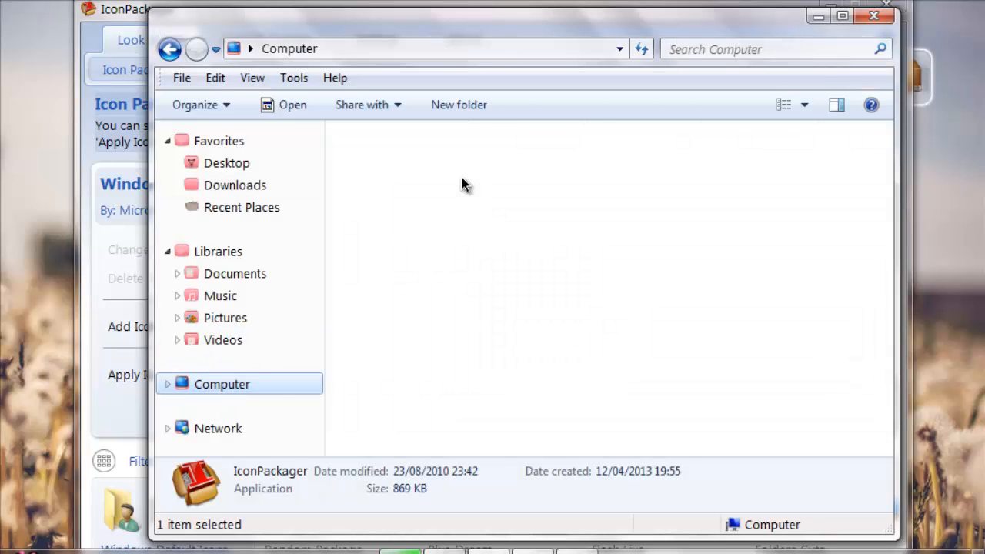
Browse Local Disk (C:) > Program Files > Stardock in Explorer
{"action": "left_click", "coordinate": [222, 384]}
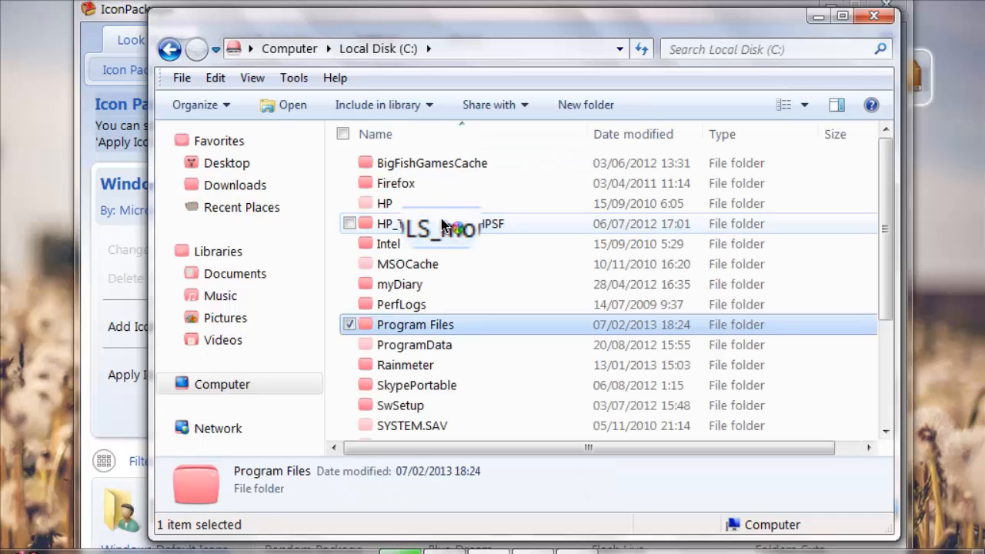
{"action": "double_click", "coordinate": [414, 324]}
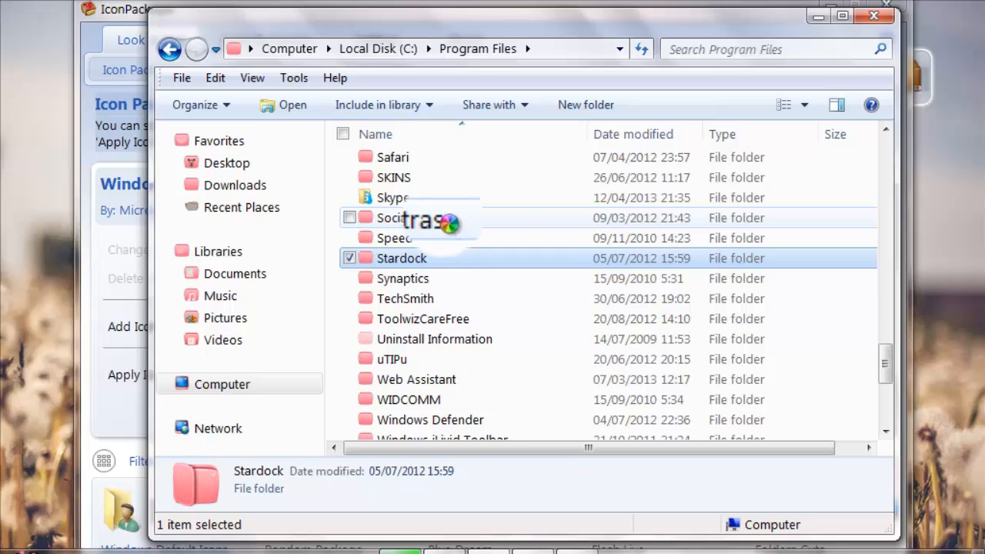
{"action": "double_click", "coordinate": [402, 258]}
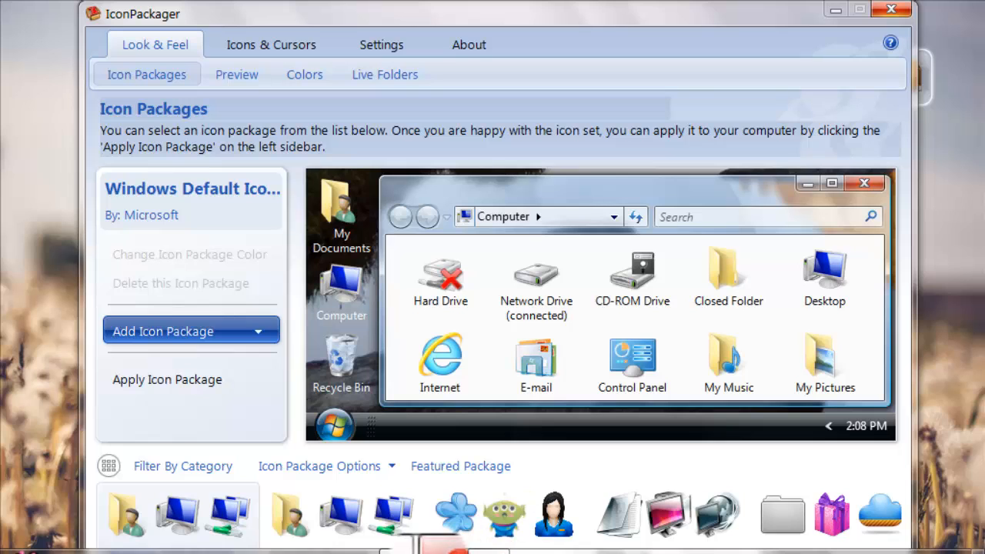
Add The Black Forever package from Pictures\Editing Stuff\iconpackager as a new icon package
{"action": "left_click", "coordinate": [162, 331]}
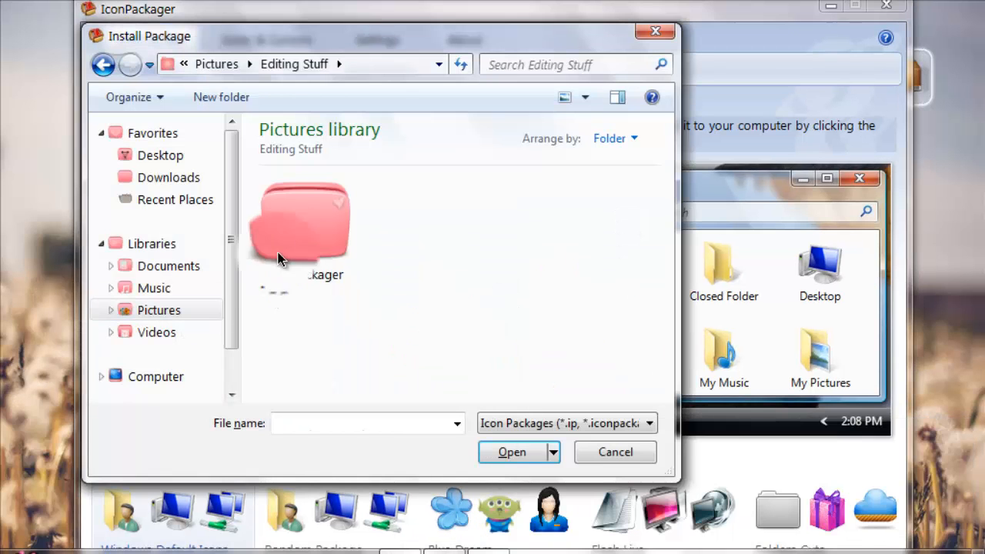
{"action": "double_click", "coordinate": [300, 224]}
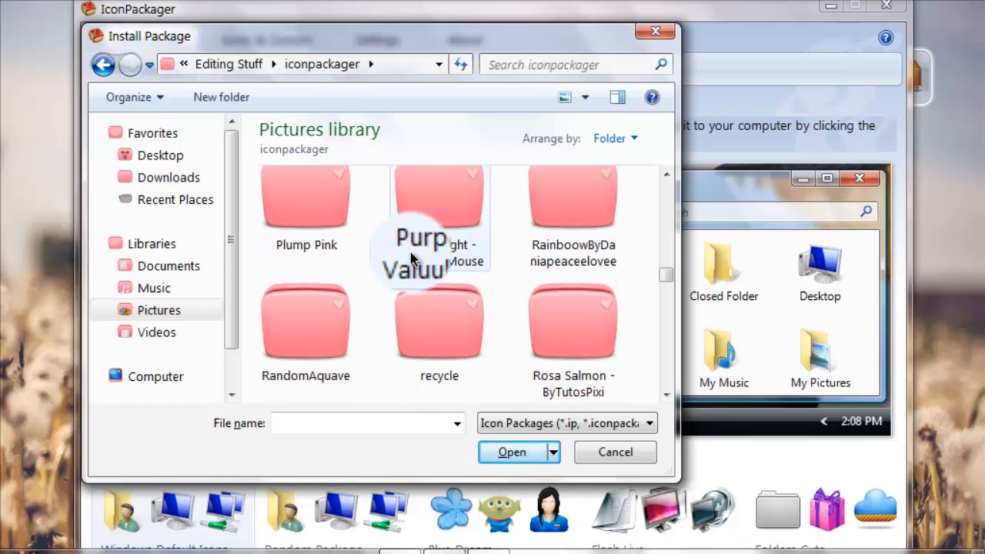
{"action": "scroll", "scroll_direction": "down", "scroll_amount": 3}
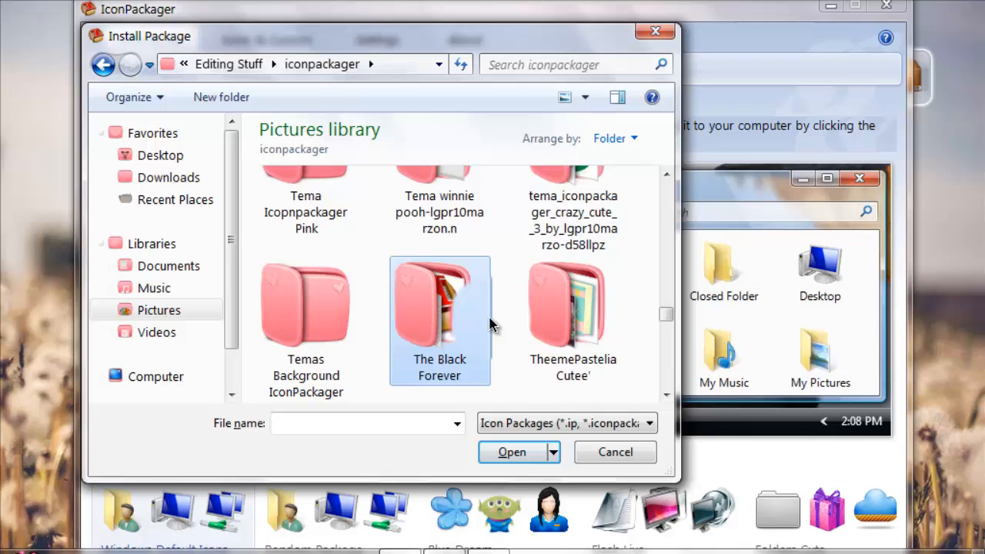
{"action": "double_click", "coordinate": [439, 304]}
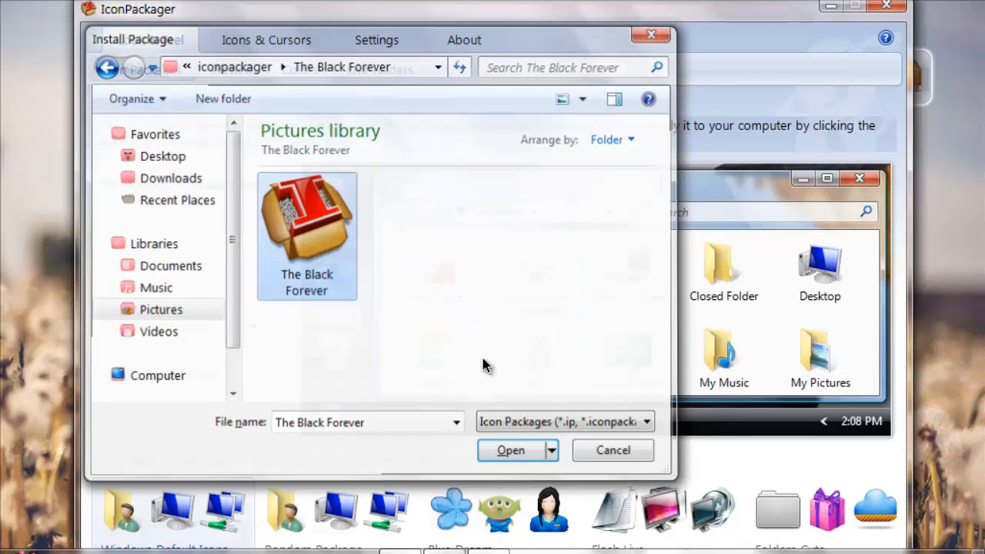
{"action": "left_click", "coordinate": [511, 451]}
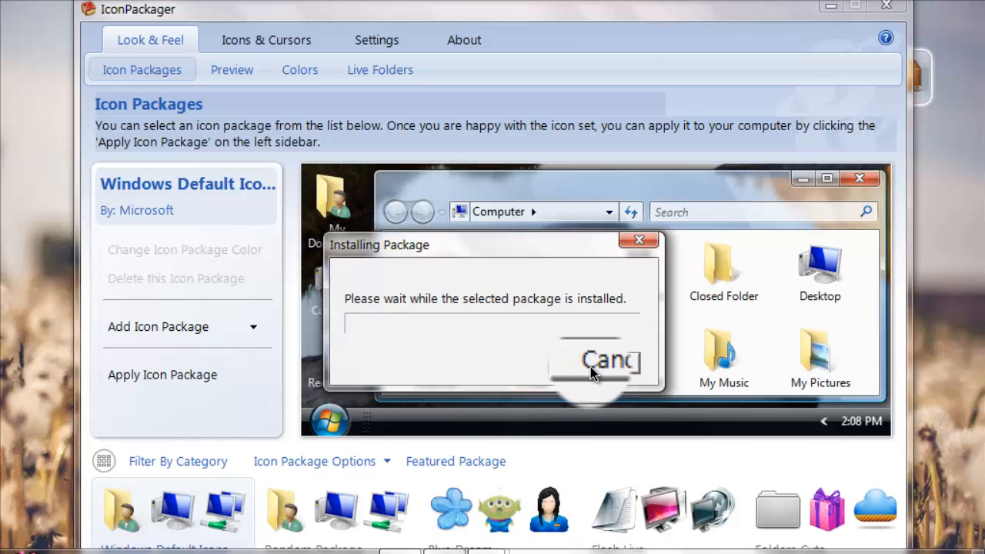
{"action": "mouse_move", "coordinate": [504, 355]}
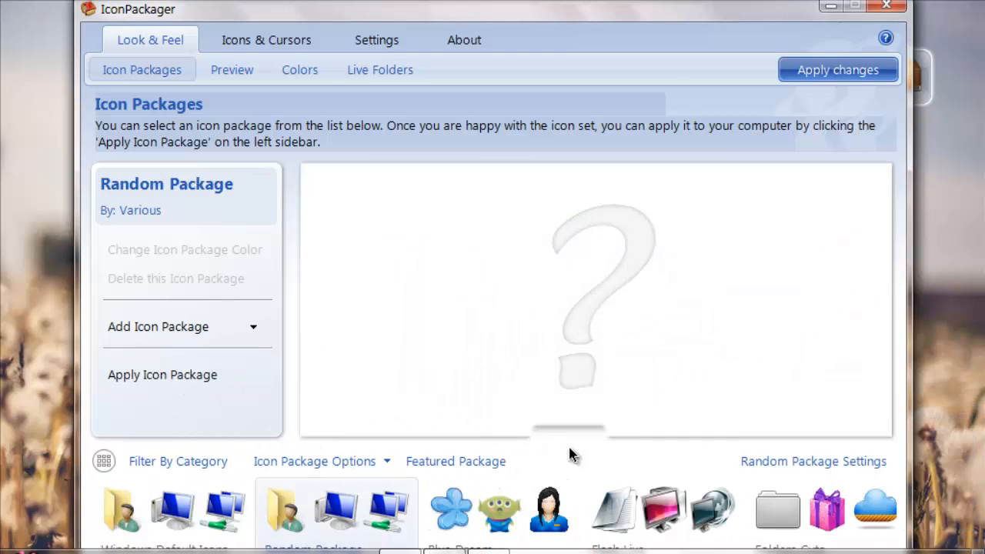
Select the Blue Dream package and display its full icon preview
{"action": "left_click", "coordinate": [454, 512]}
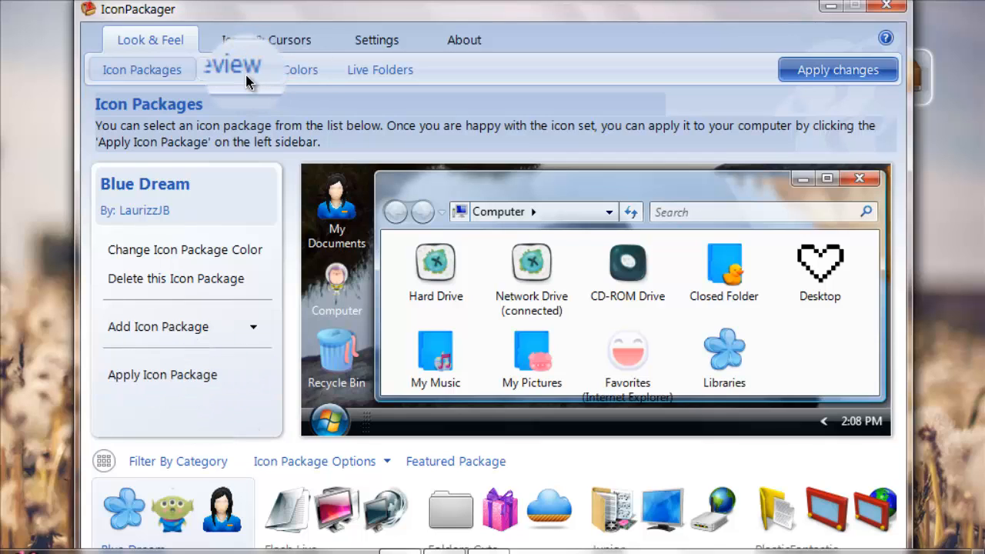
{"action": "left_click", "coordinate": [232, 70]}
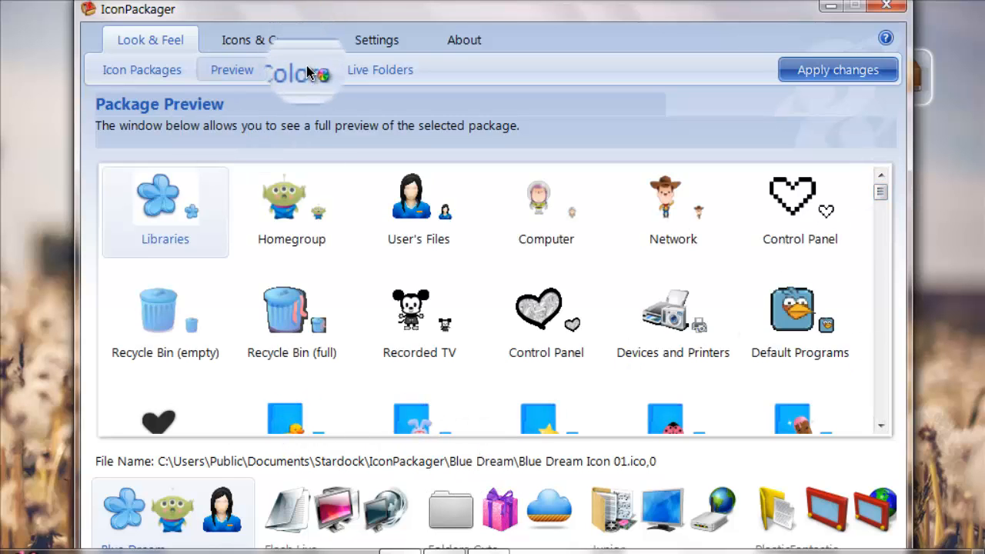
View Live Folders, Icons & Cursors and Settings, ending back on Live Folders
{"action": "left_click", "coordinate": [299, 69]}
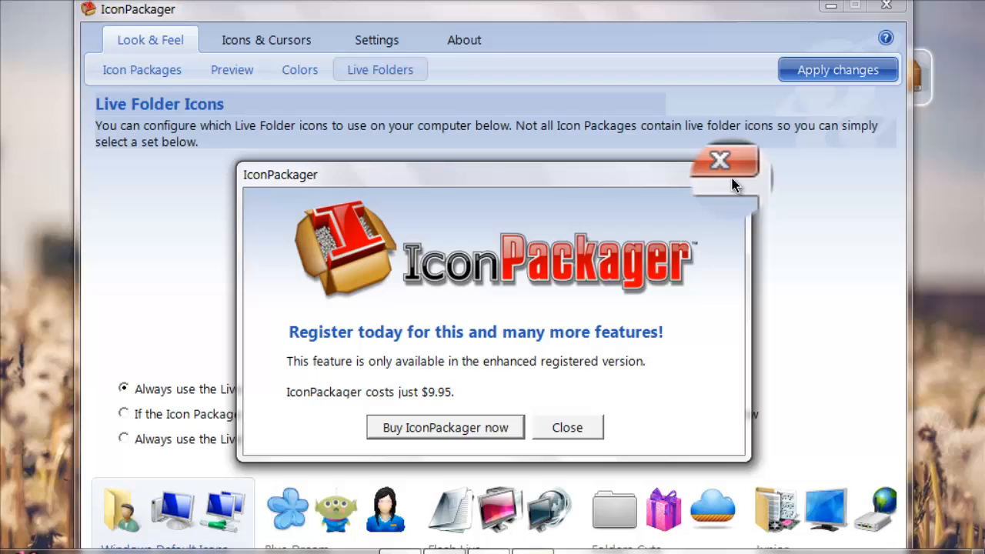
{"action": "left_click", "coordinate": [719, 160]}
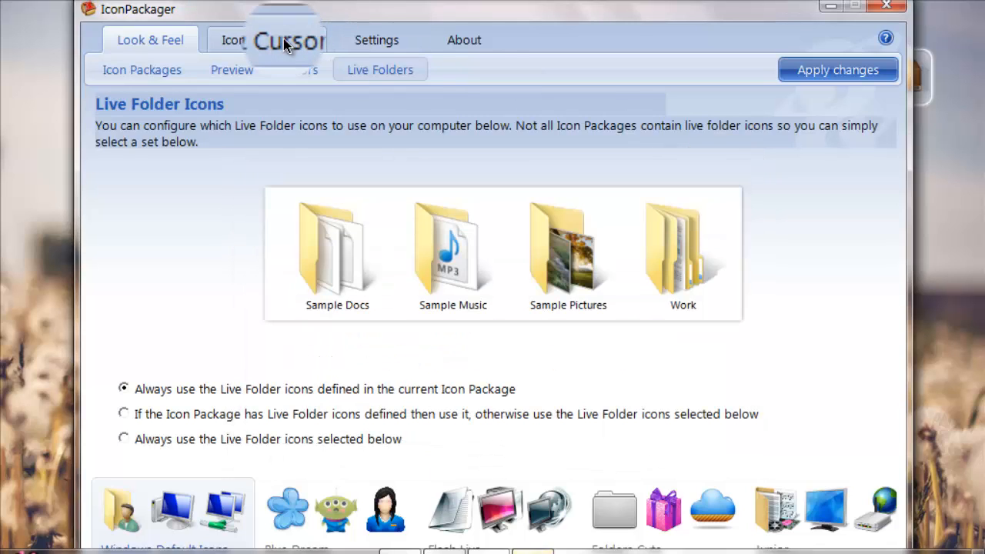
{"action": "left_click", "coordinate": [267, 40]}
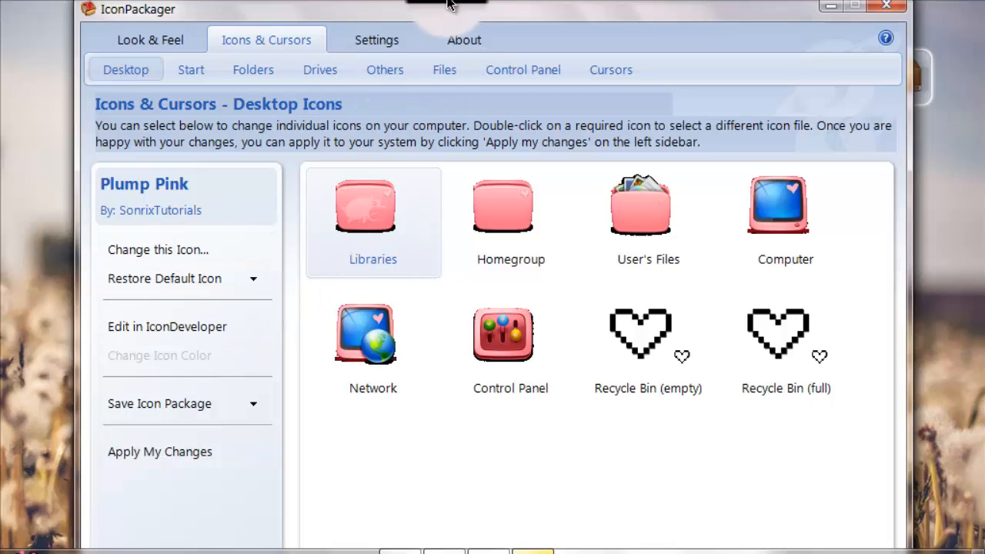
{"action": "left_click", "coordinate": [376, 39]}
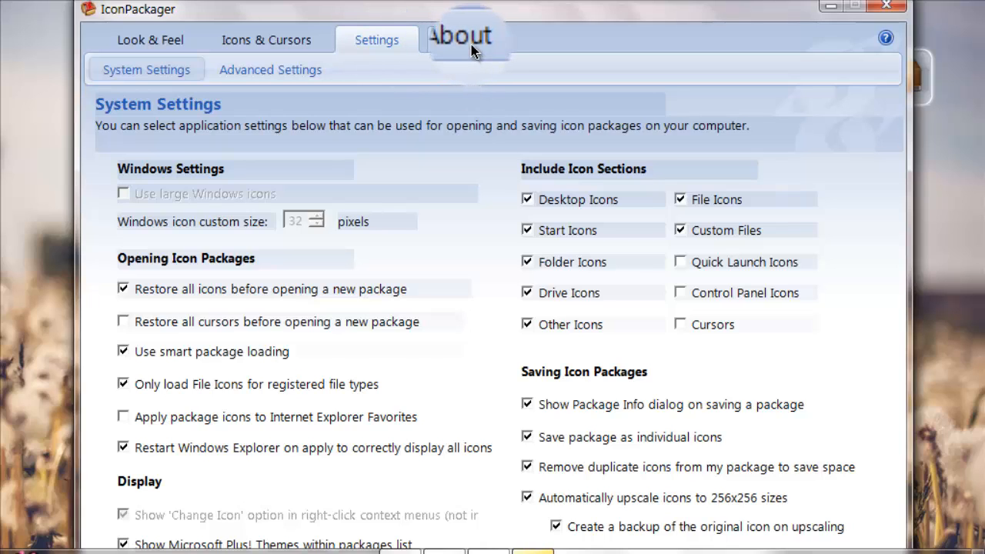
{"action": "left_click", "coordinate": [463, 40]}
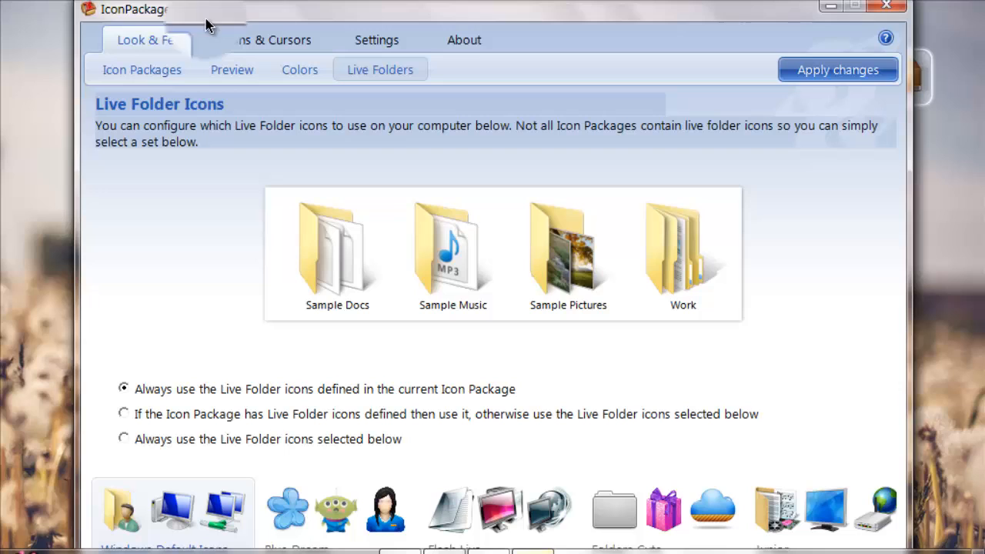
{"action": "left_click", "coordinate": [141, 69]}
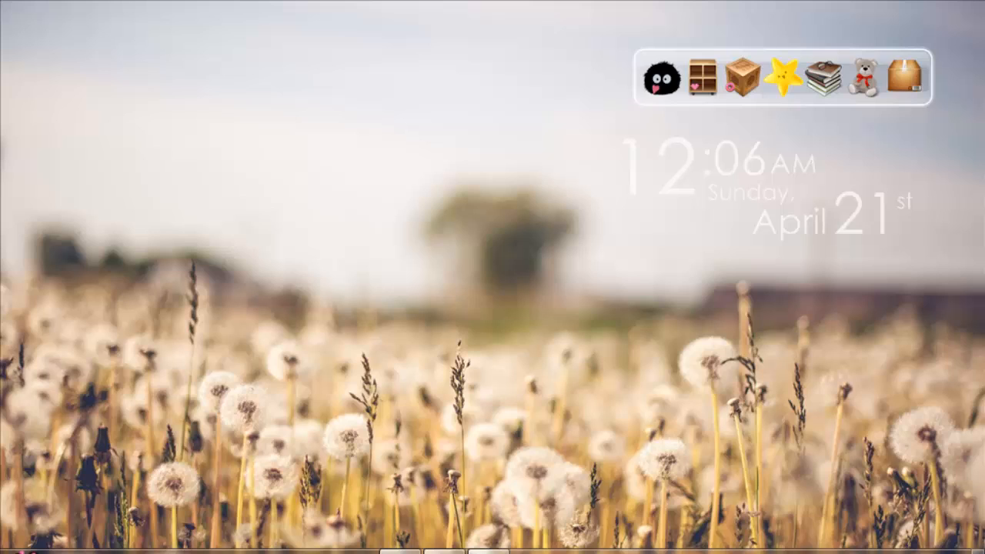
{"action": "mouse_move", "coordinate": [400, 420]}
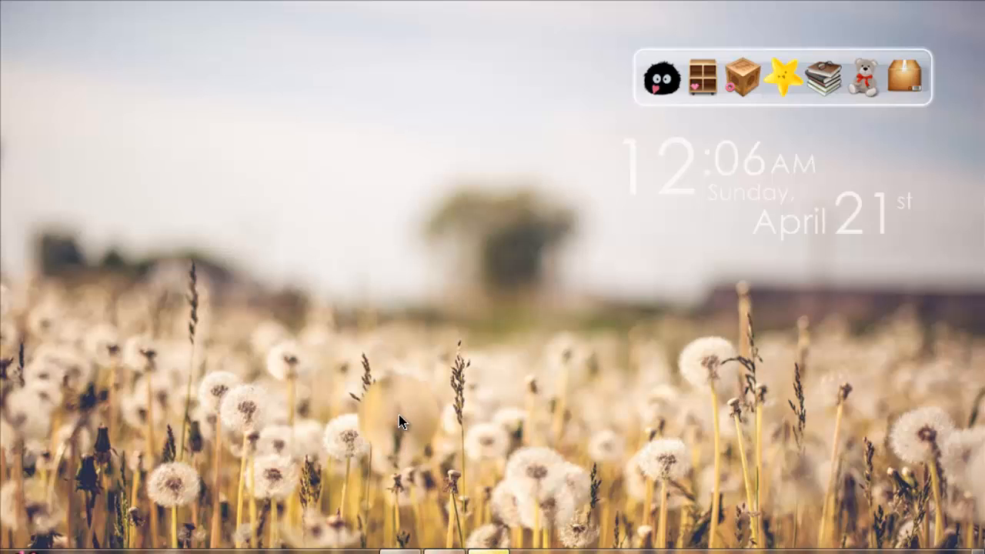